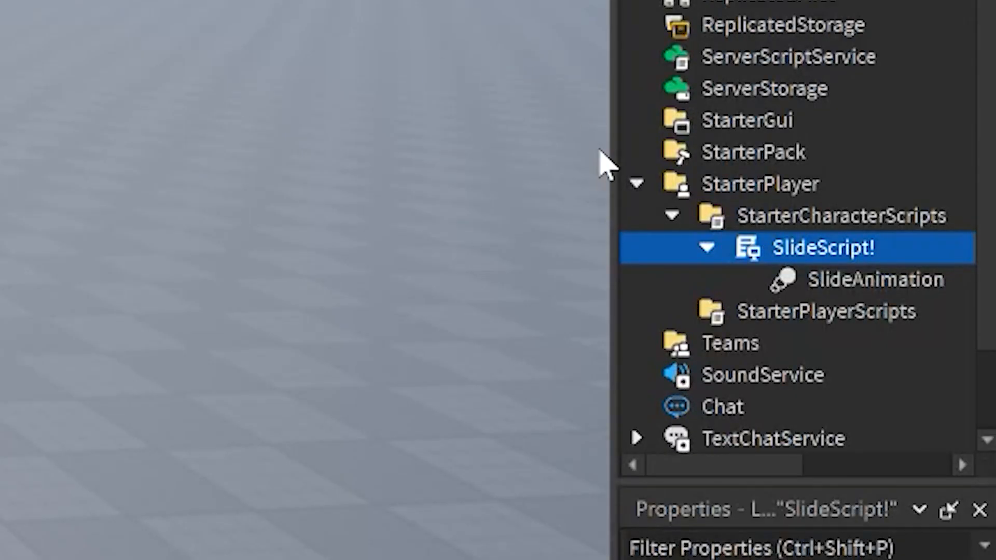
# Review the SlideScript! code and reach the Game Settings Avatar tab showing R6.
pyautogui.doubleClick(823, 248)
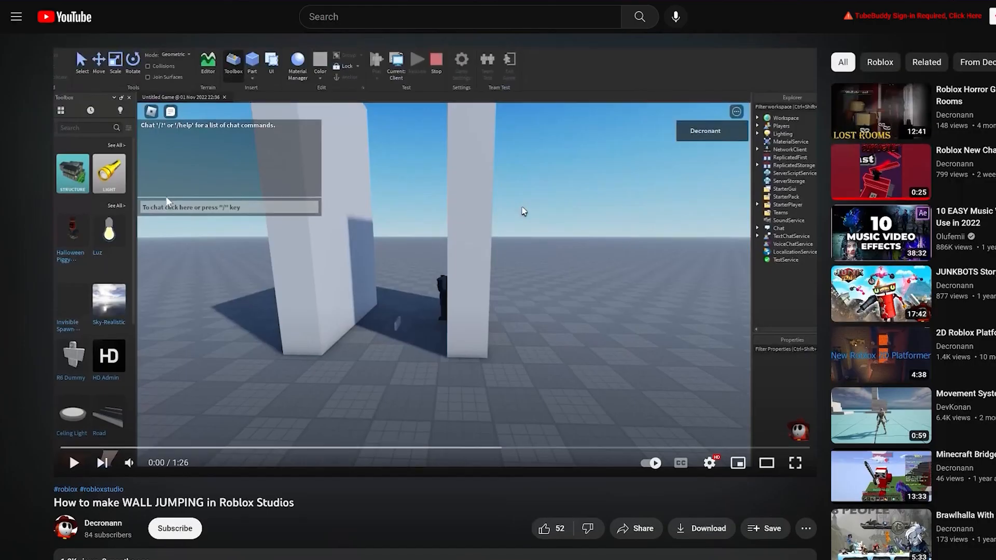
pyautogui.scroll(-3)
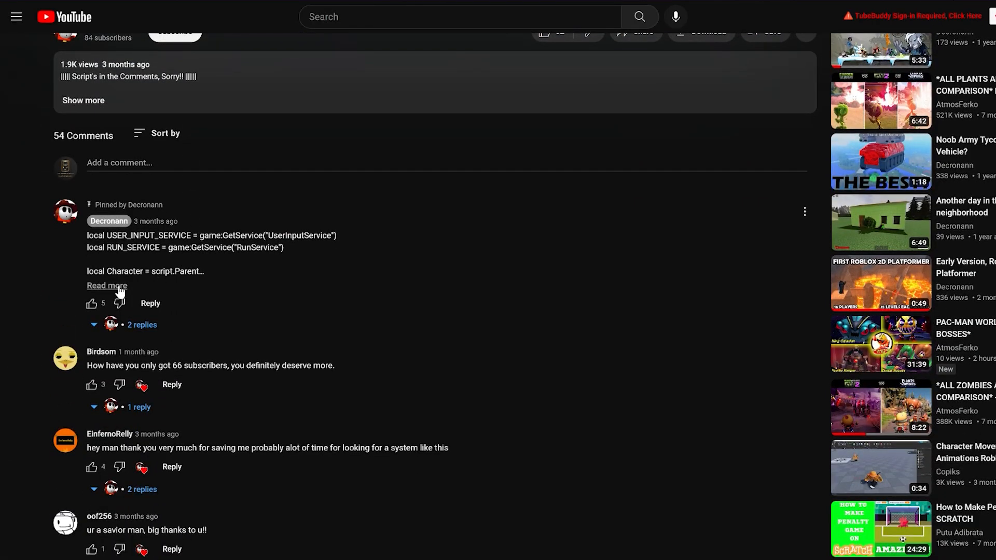
pyautogui.click(106, 286)
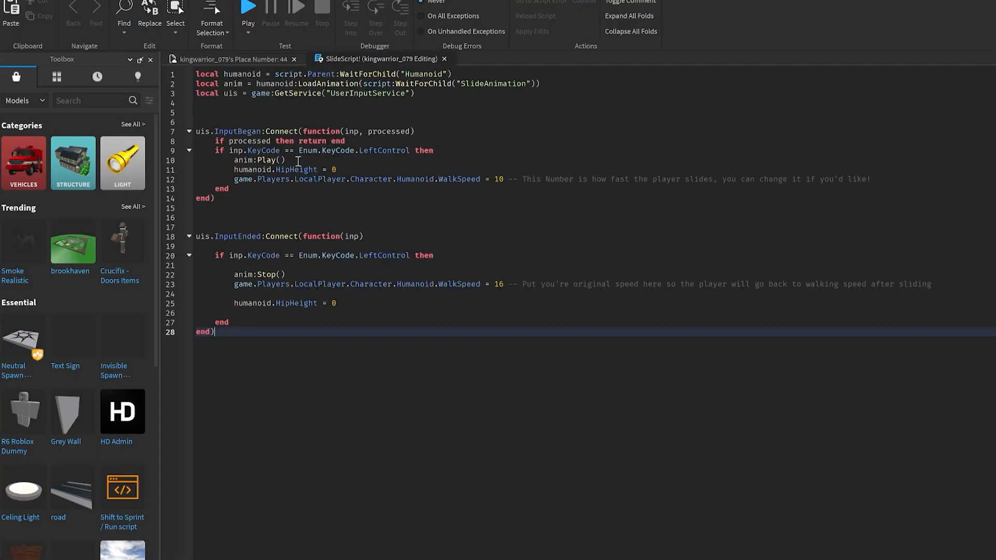
pyautogui.click(234, 58)
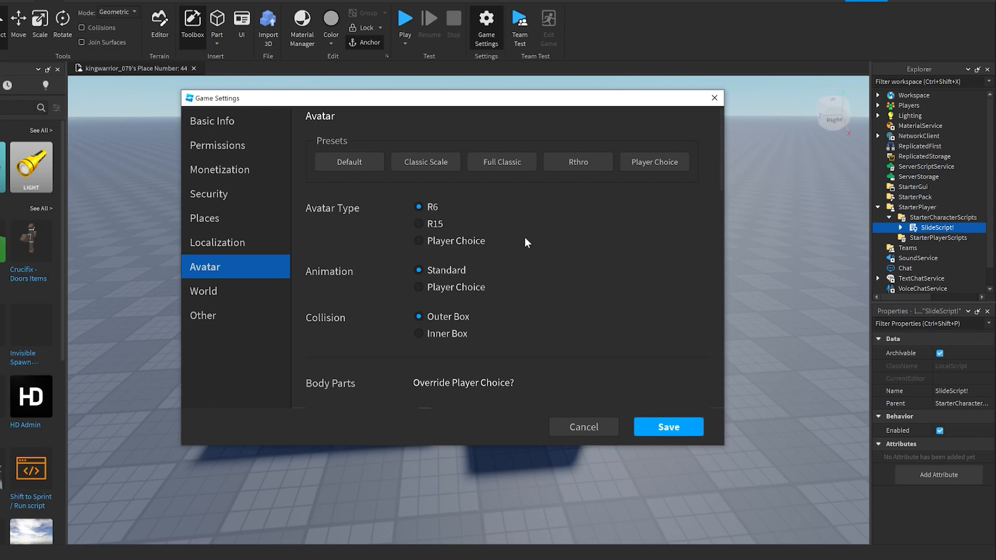
pyautogui.moveTo(395, 220)
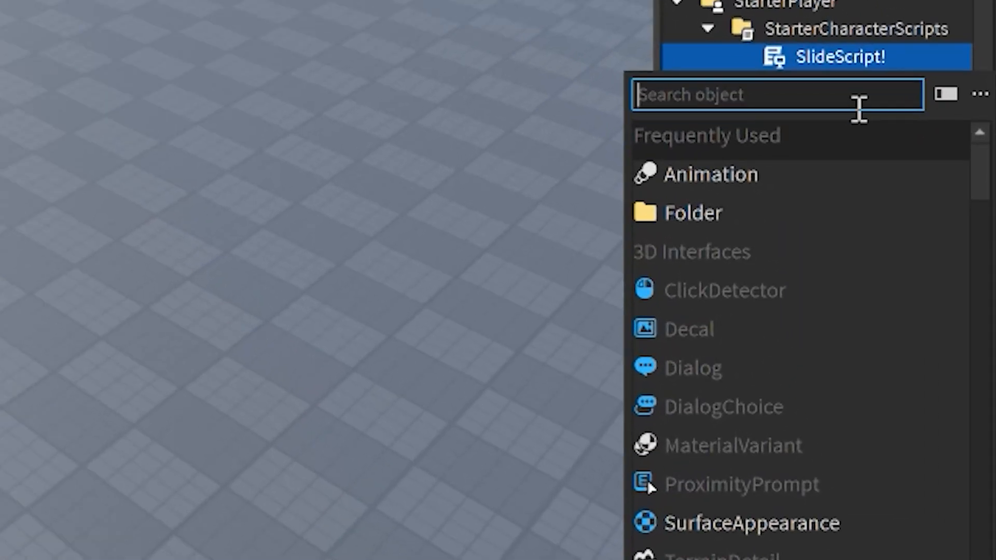
pyautogui.click(711, 174)
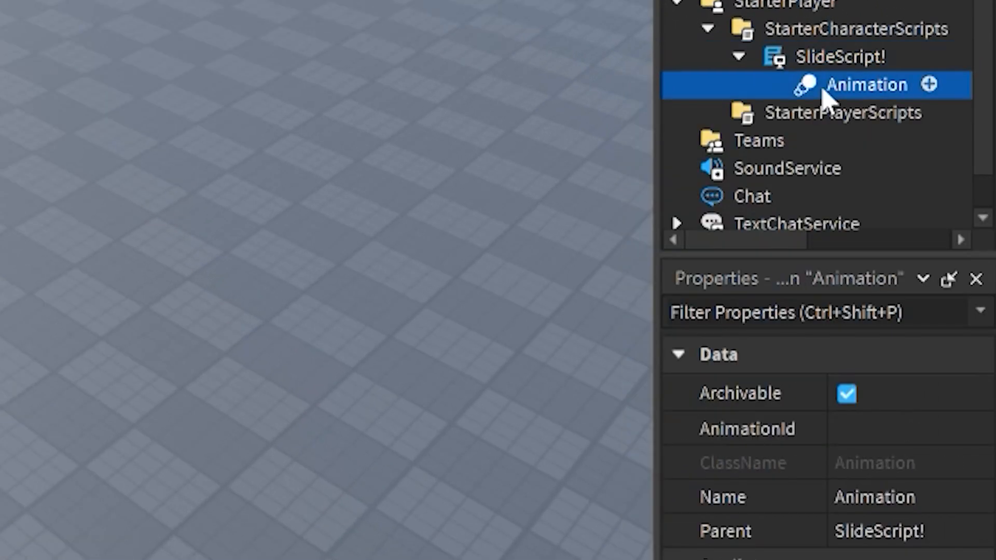
pyautogui.write('SlideAnimation')
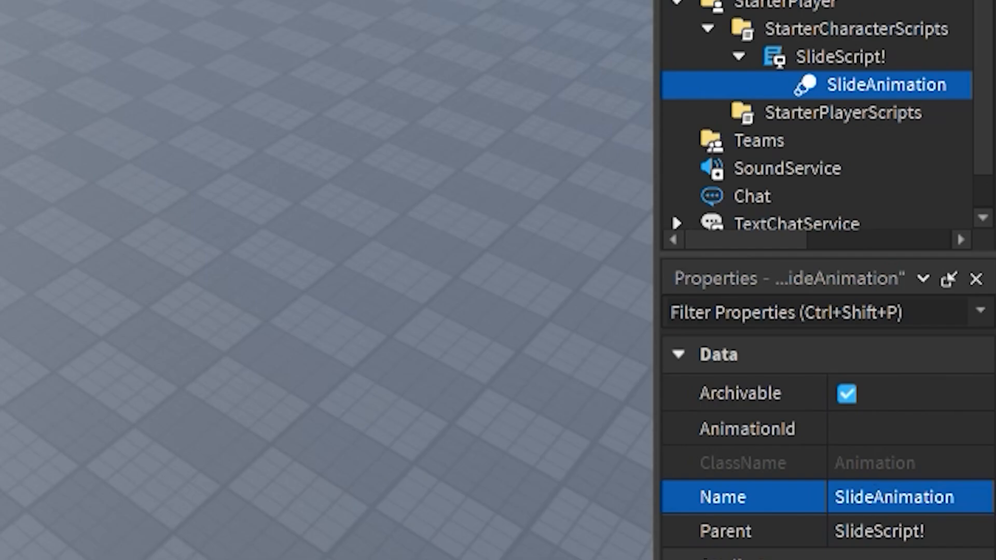
pyautogui.click(908, 429)
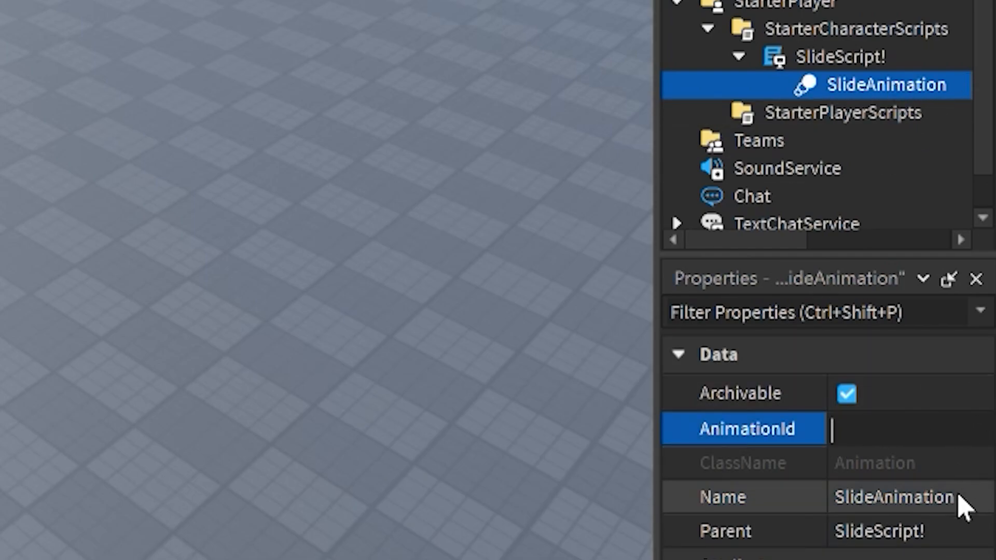
pyautogui.write('rbxassetid://11452675203')
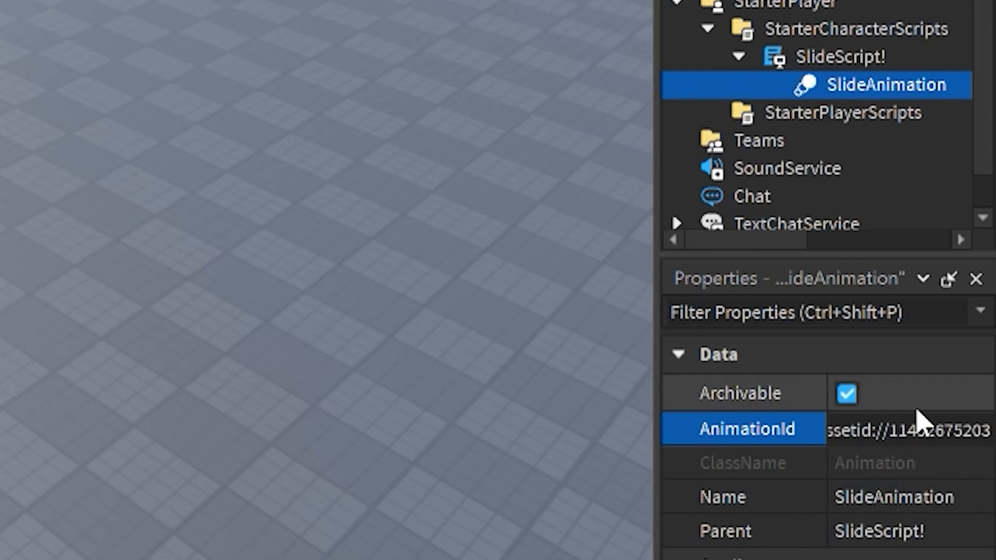
pyautogui.click(909, 429)
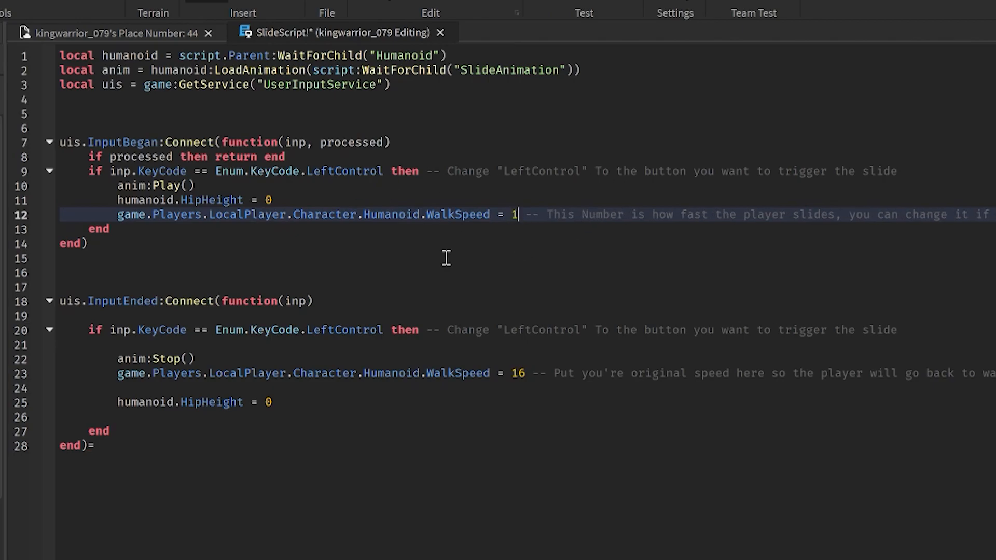
# Change the WalkSpeed value on line 12 of SlideScript! to 10.
pyautogui.write('10')
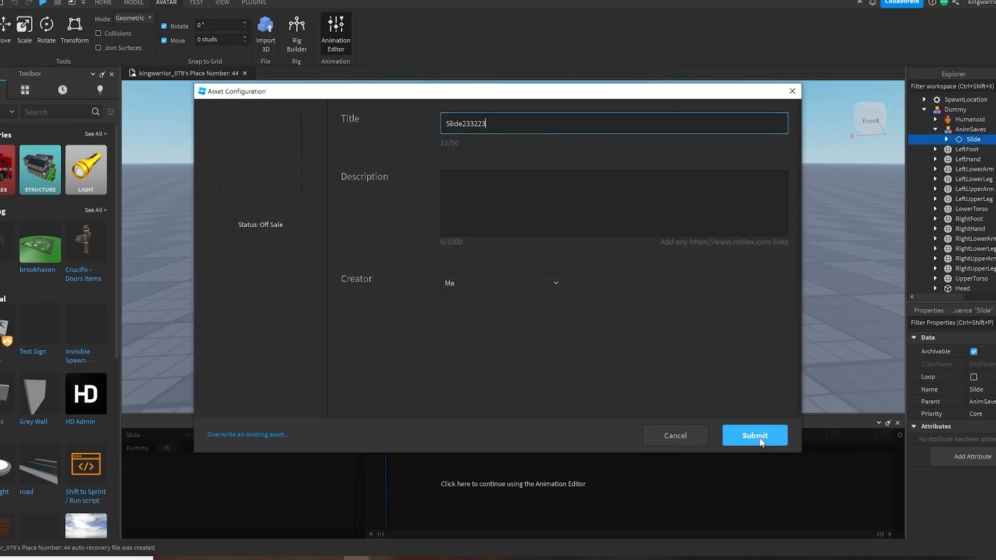
# Submit the Slide233223 animation as a new asset and dismiss the success message.
pyautogui.click(755, 435)
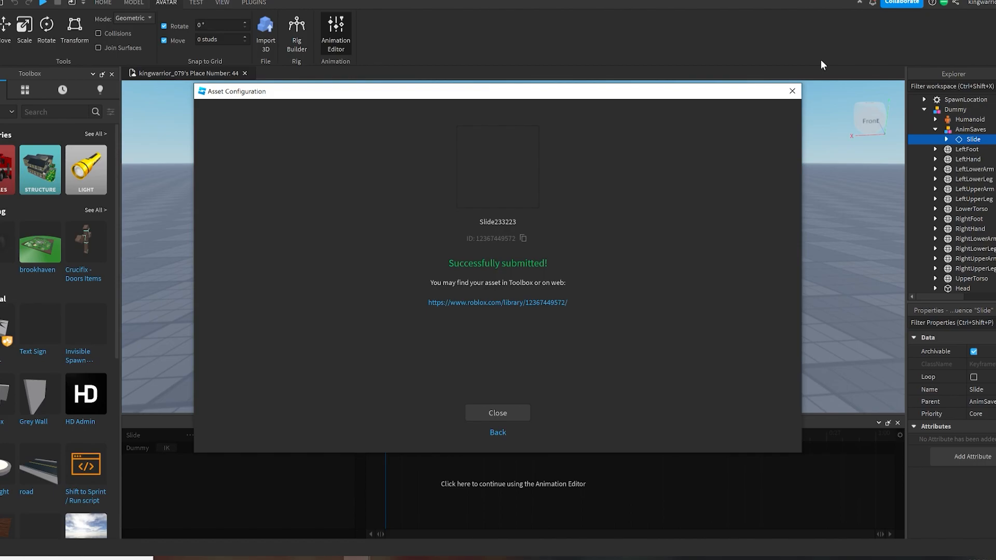
pyautogui.click(497, 413)
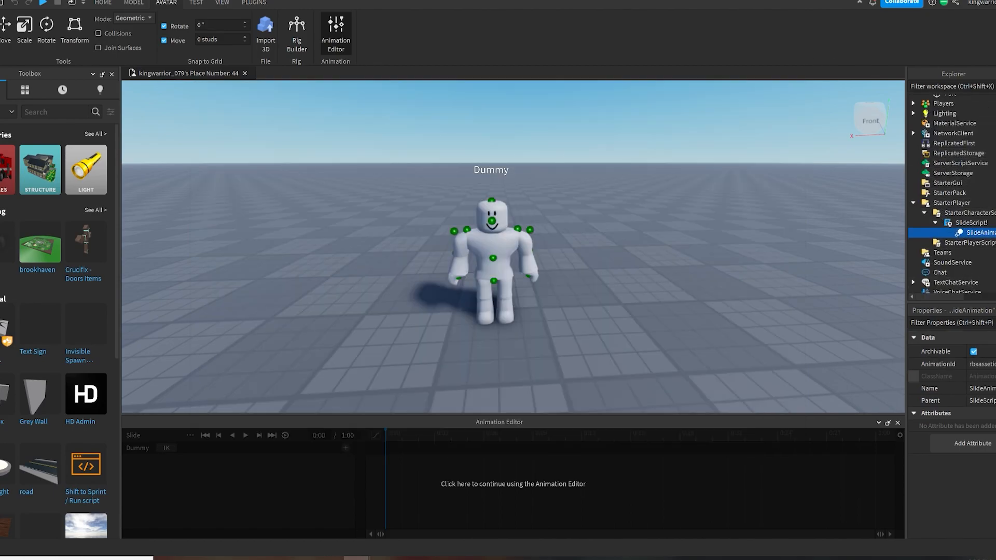